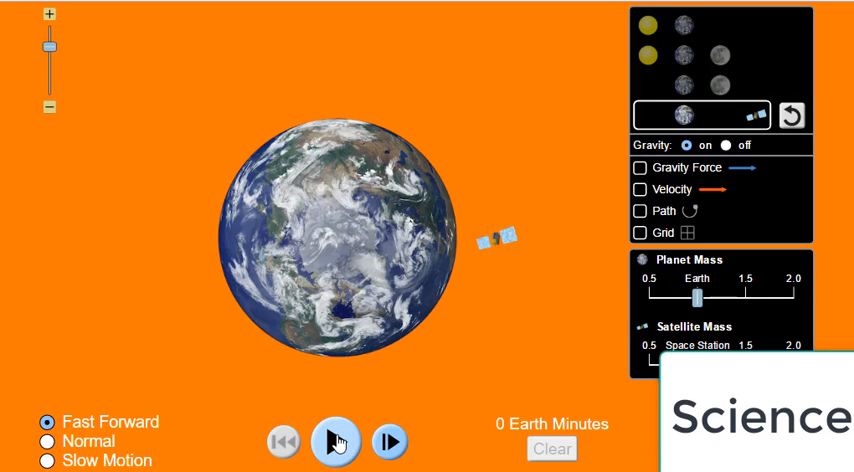
Start the simulation so the satellite begins orbiting Earth.
left_click(336, 440)
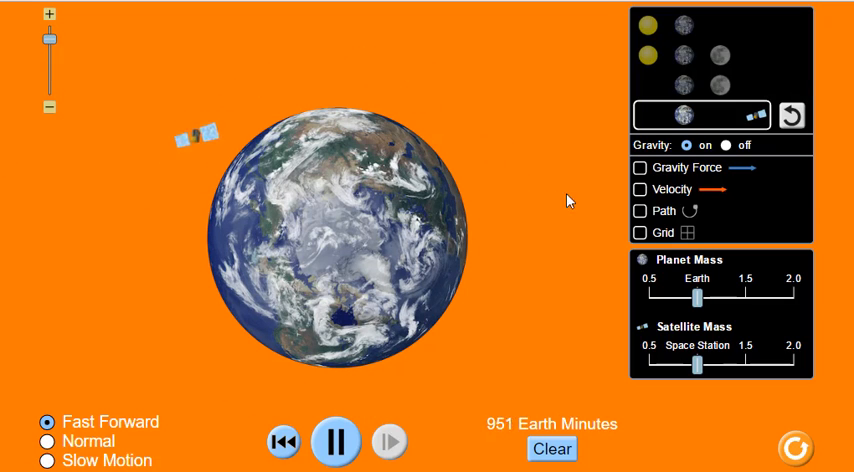
Show the gravity force arrow, velocity arrow and orbit path for the satellite.
left_click(640, 168)
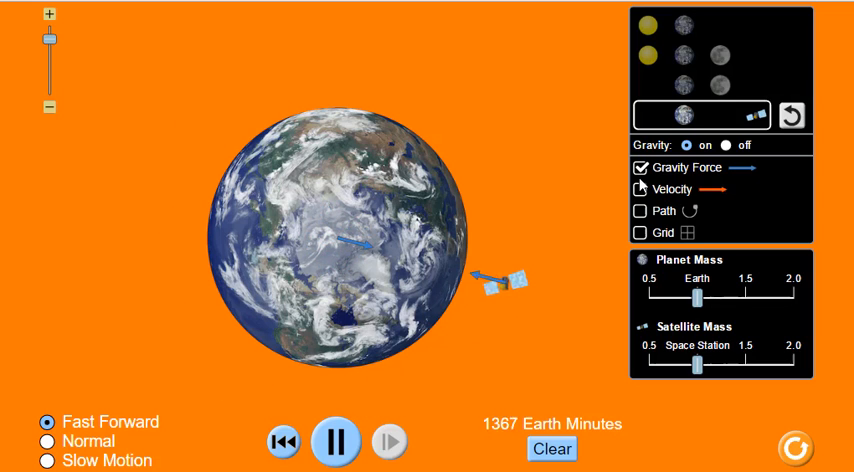
left_click(640, 188)
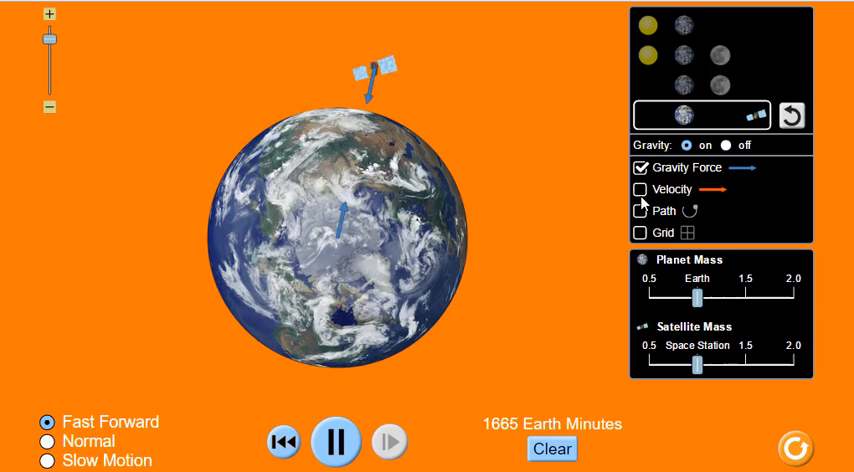
left_click(640, 188)
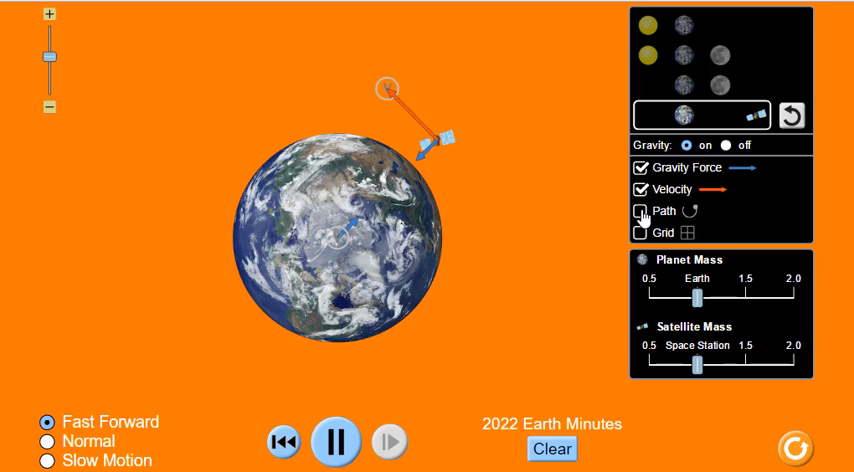
left_click(640, 212)
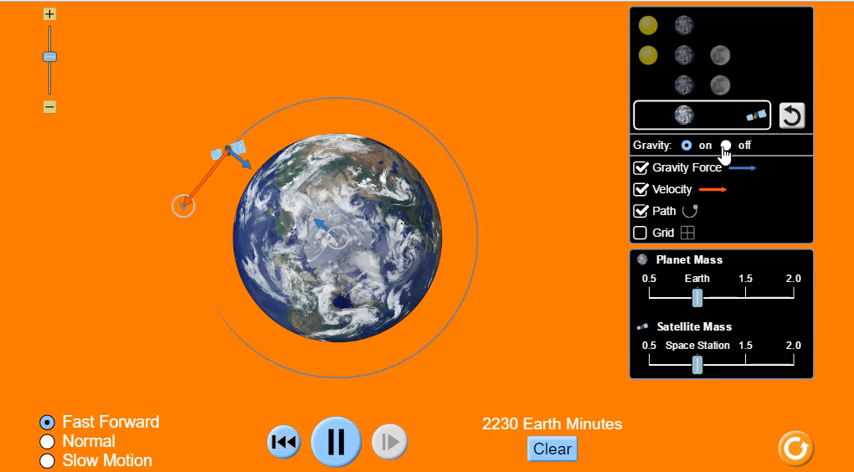
Switch gravity off so the satellite escapes, then return it and rewind to 0 minutes.
left_click(730, 144)
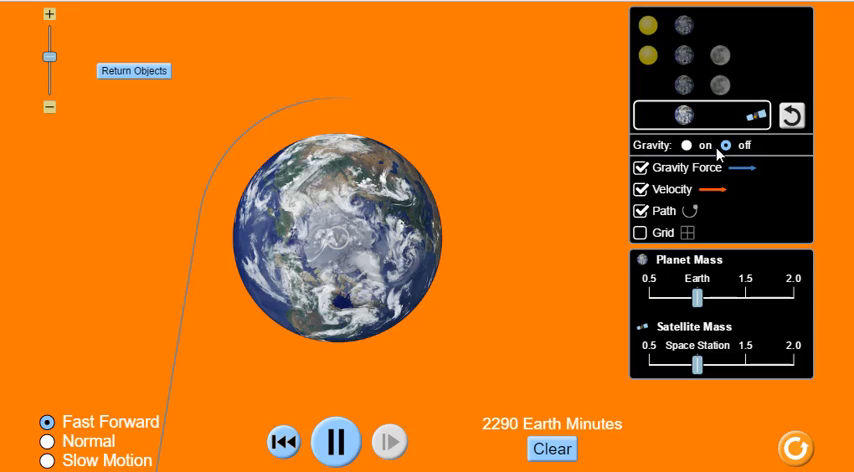
left_click(790, 116)
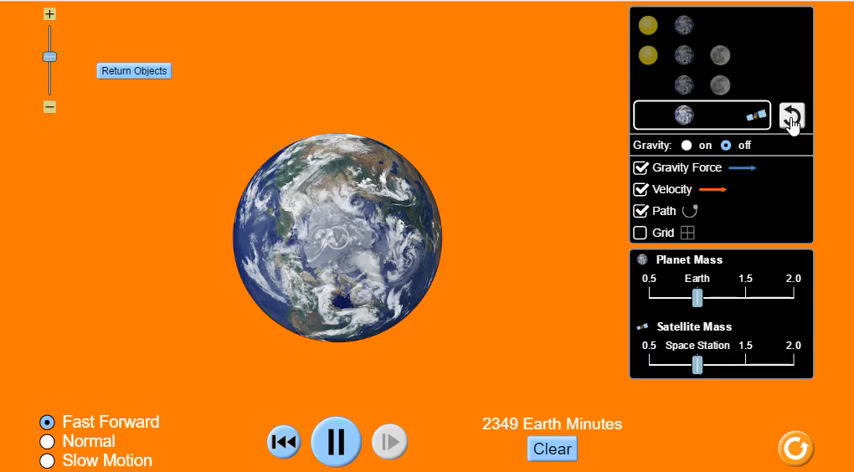
left_click(552, 448)
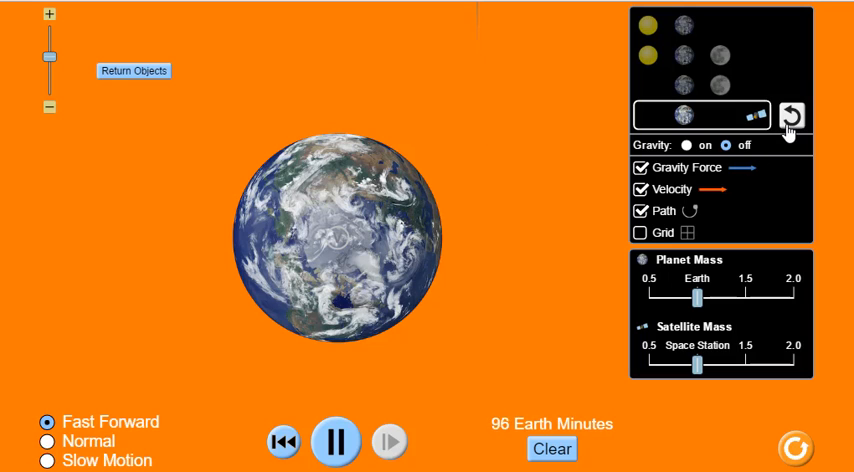
left_click(336, 440)
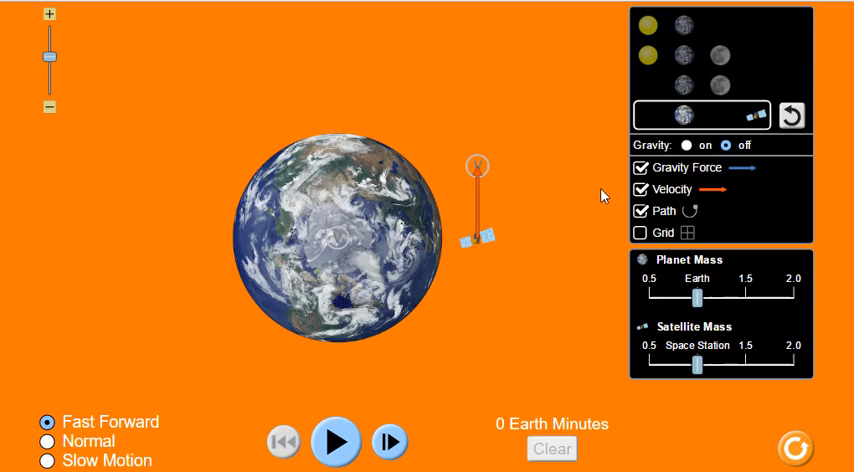
Run the simulation again with gravity on so the satellite resumes its circular orbit.
left_click(336, 440)
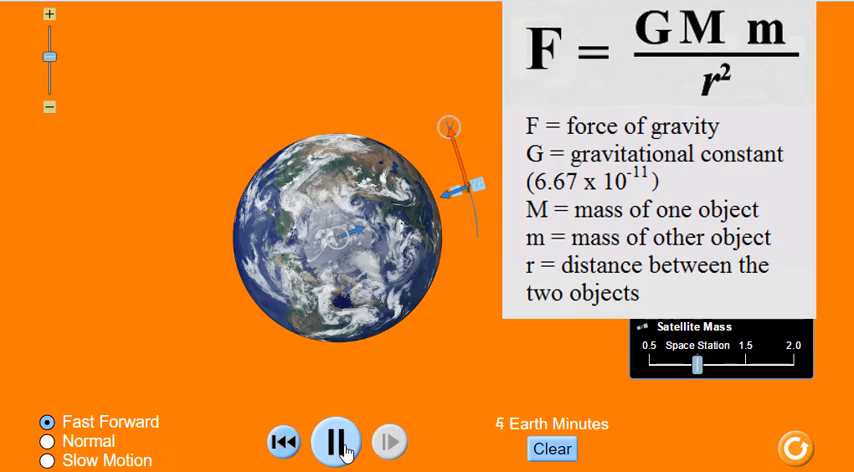
left_click(336, 440)
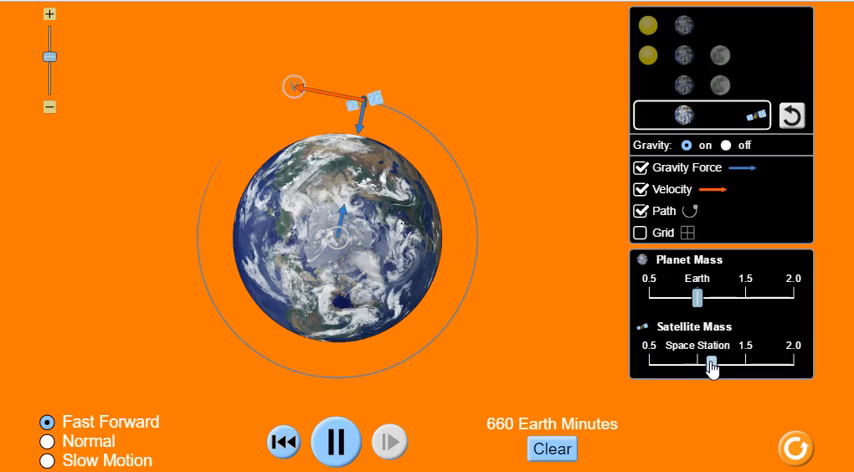
Set satellite mass to 0.5, then near 2.0, and switch to the Earth–Moon scene.
left_click_drag(696, 296, 708, 296)
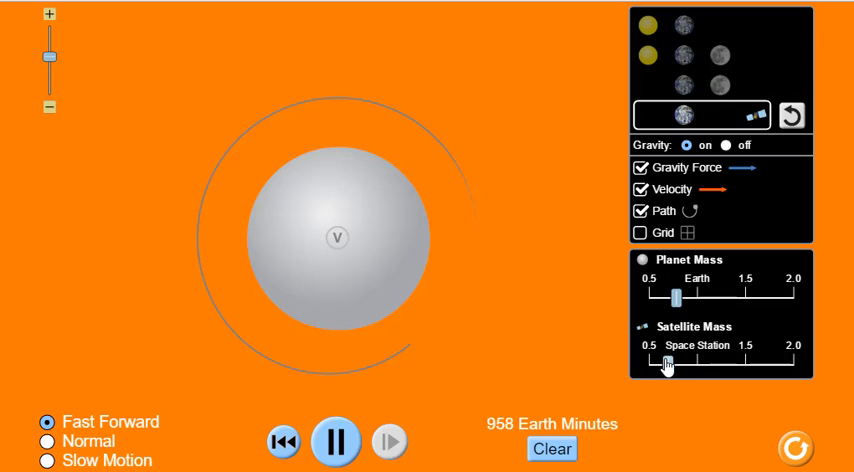
left_click_drag(668, 364, 778, 364)
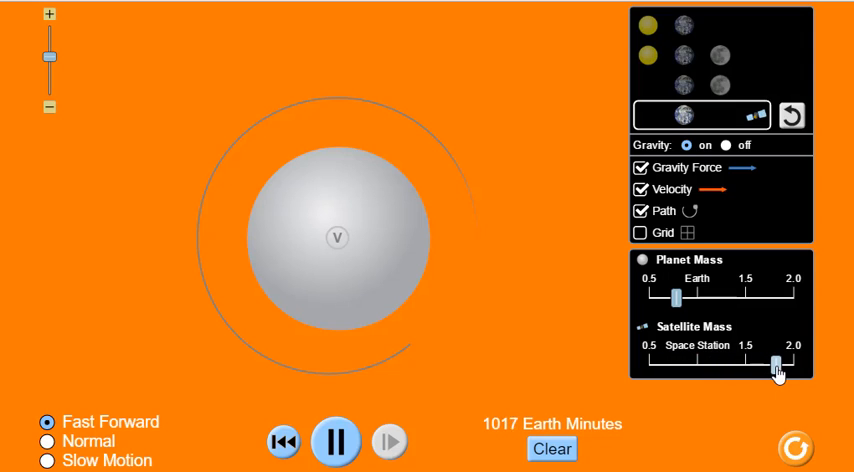
left_click(682, 84)
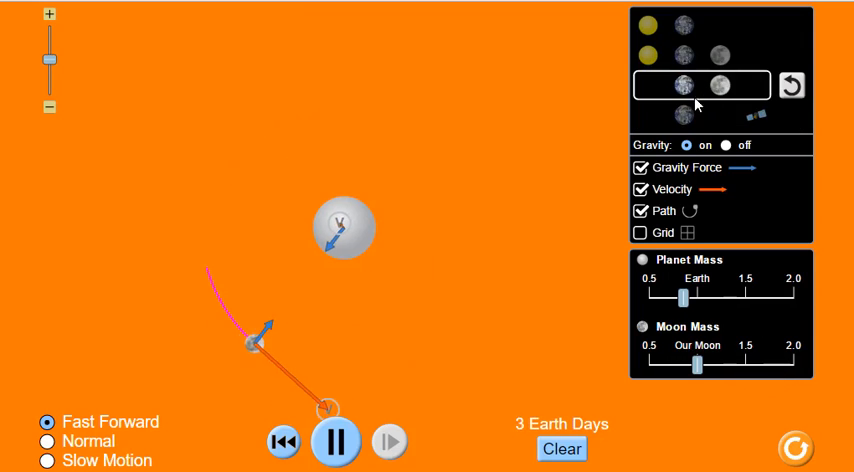